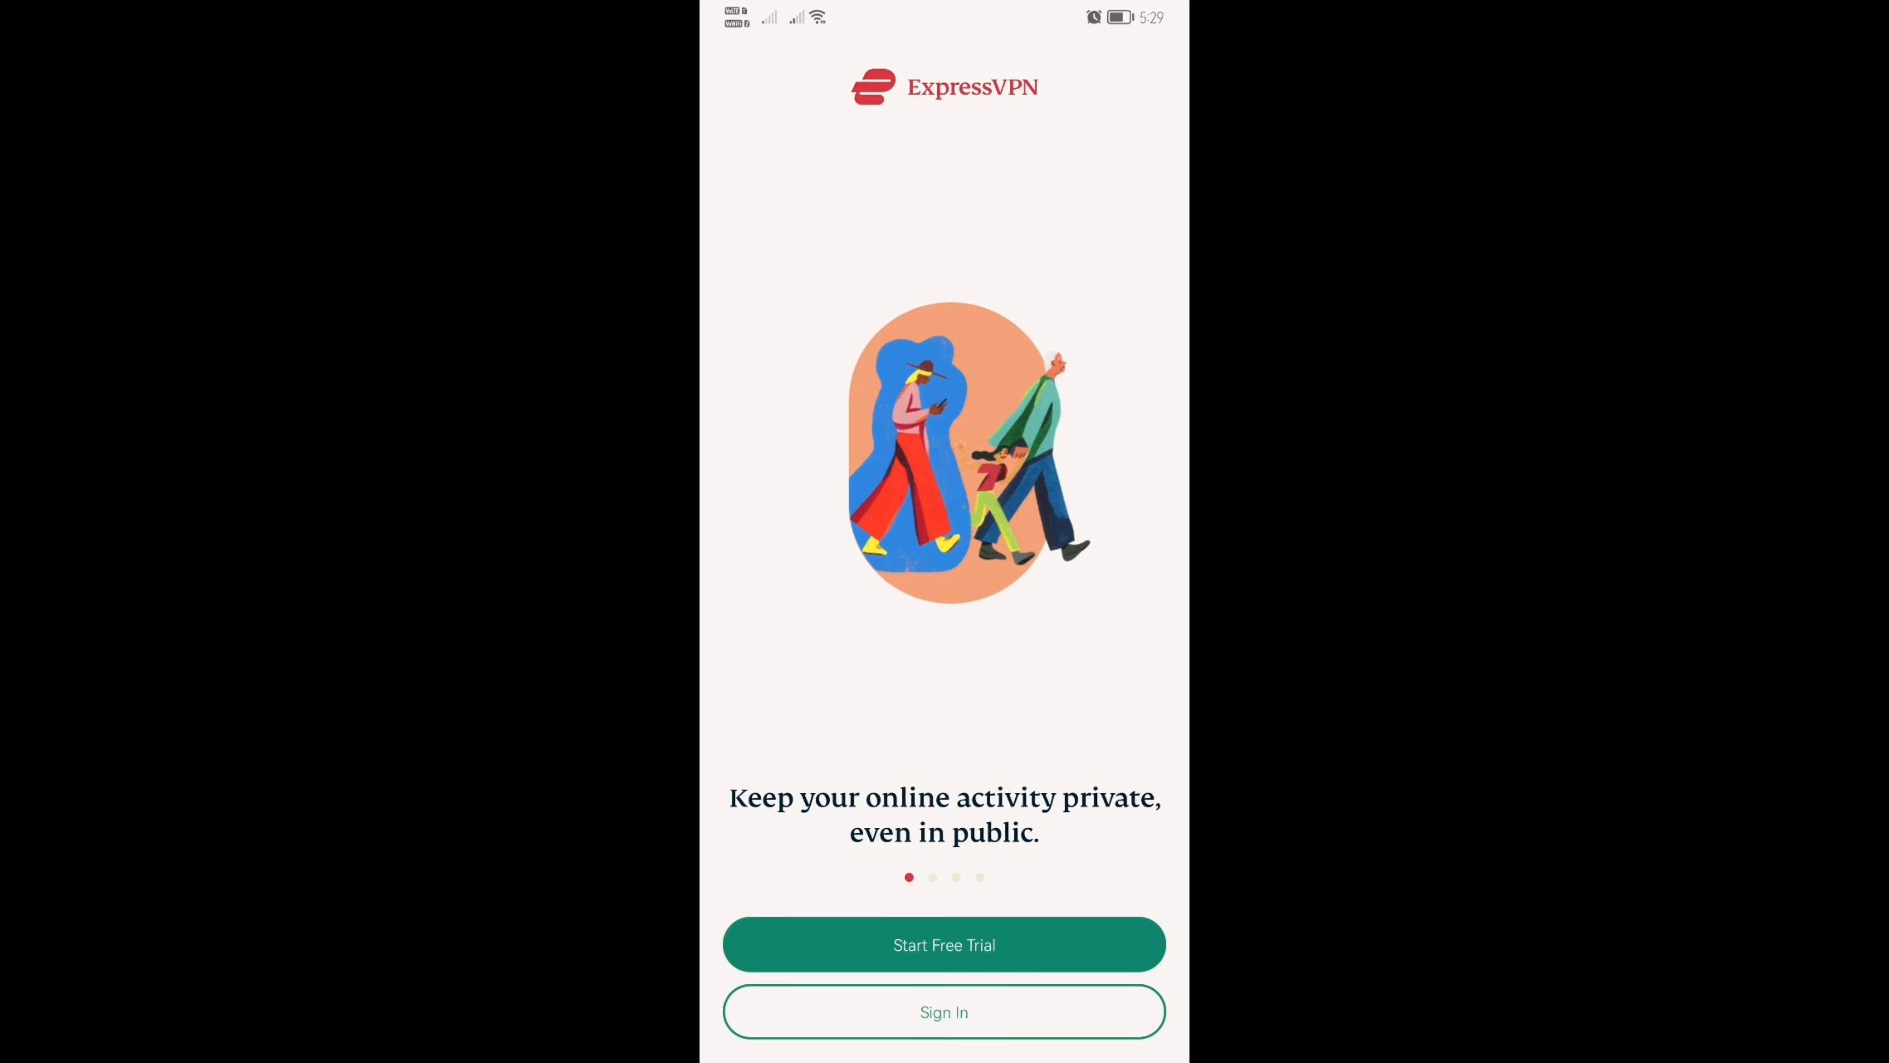
Begin the free trial from the welcome screen, keeping the 1-month plan selected.
{"action": "left_click", "coordinate": [945, 945]}
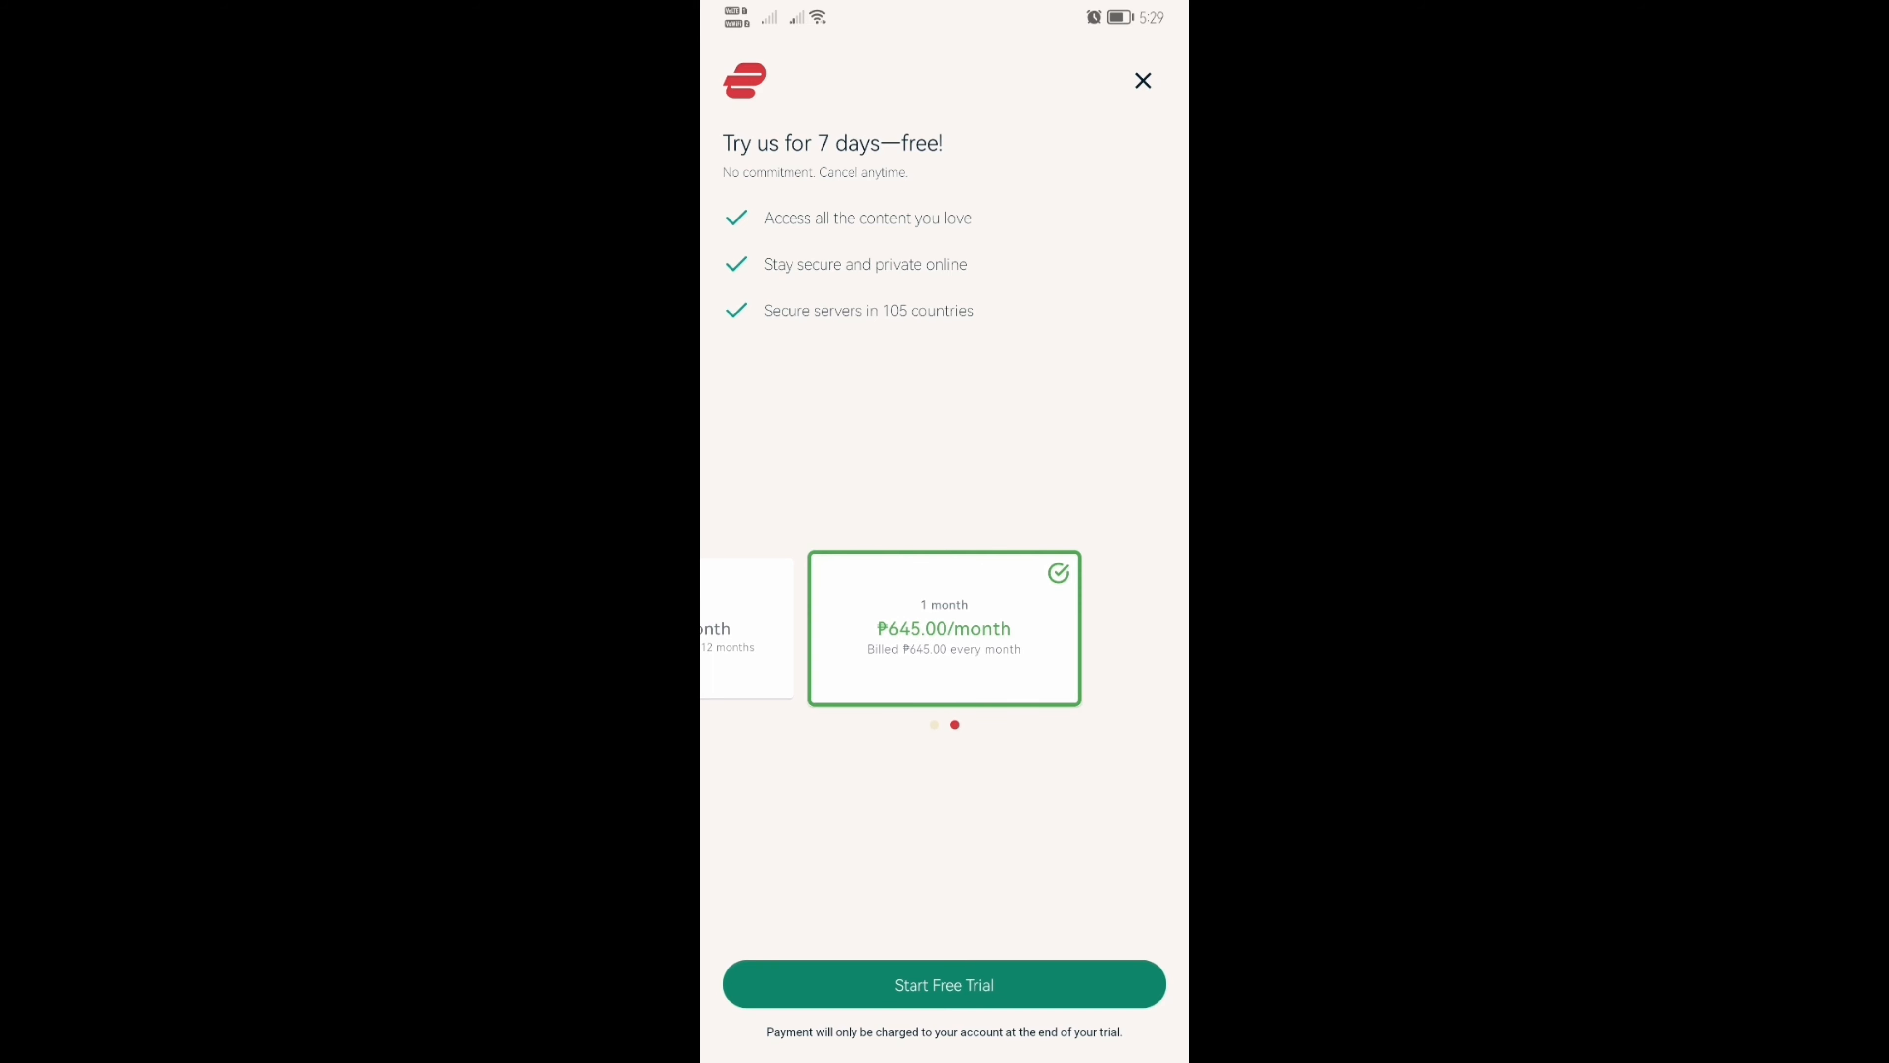
{"action": "left_click", "coordinate": [945, 984]}
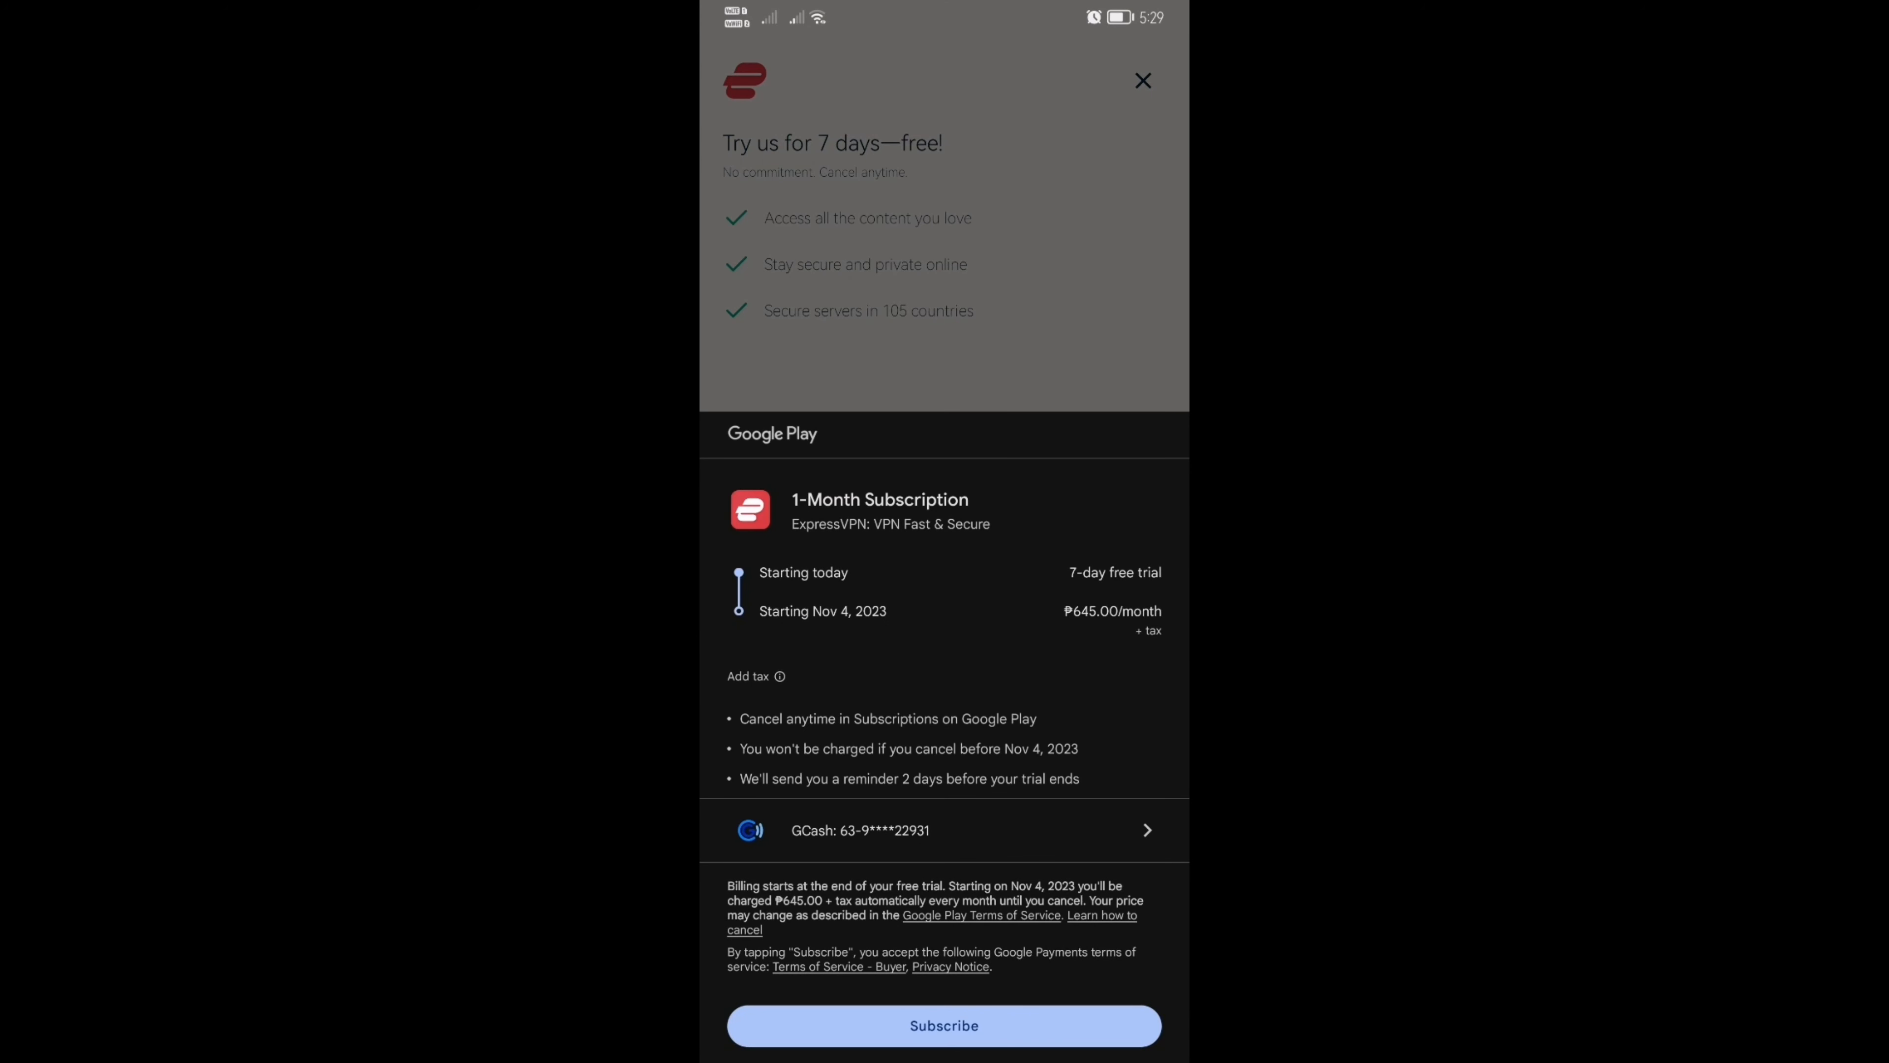
Confirm the Google Play subscription to the 1-month plan with the 7-day trial.
{"action": "left_click", "coordinate": [943, 1025]}
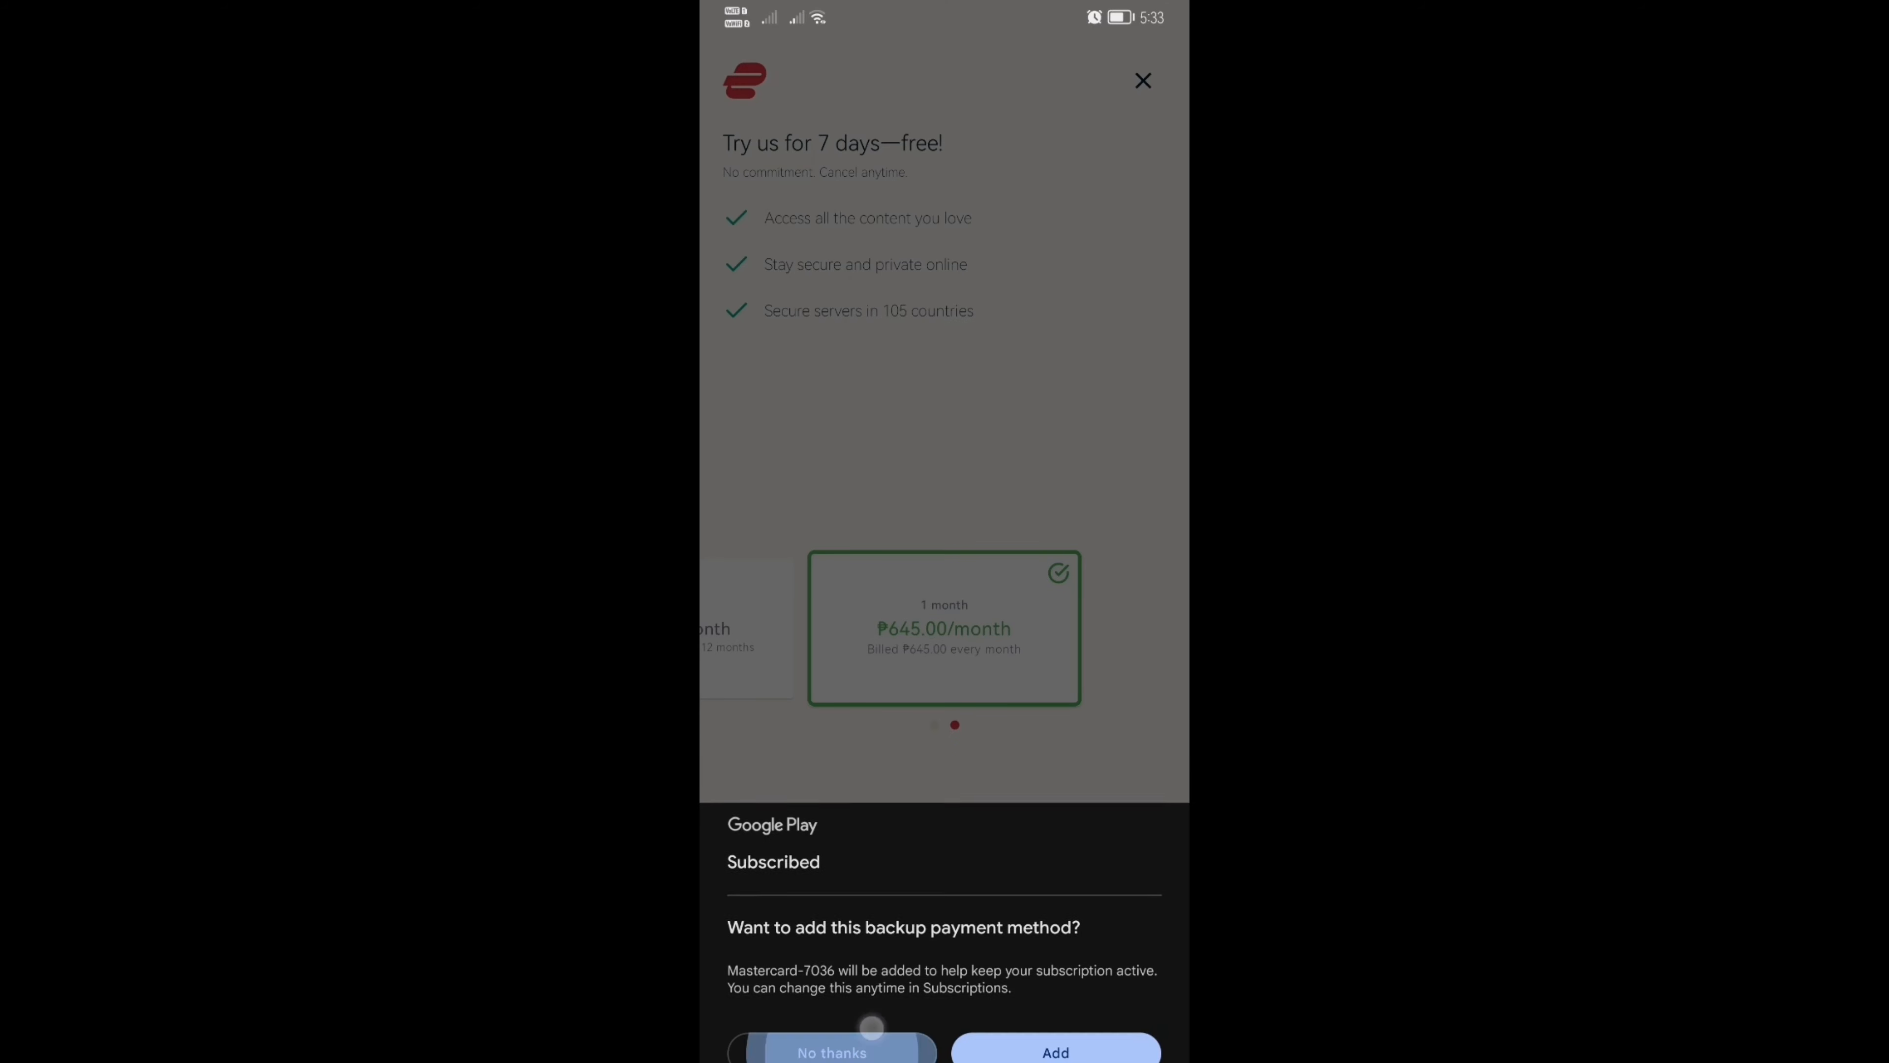
Skip the backup payment method, enter an email address and continue.
{"action": "left_click", "coordinate": [836, 1051]}
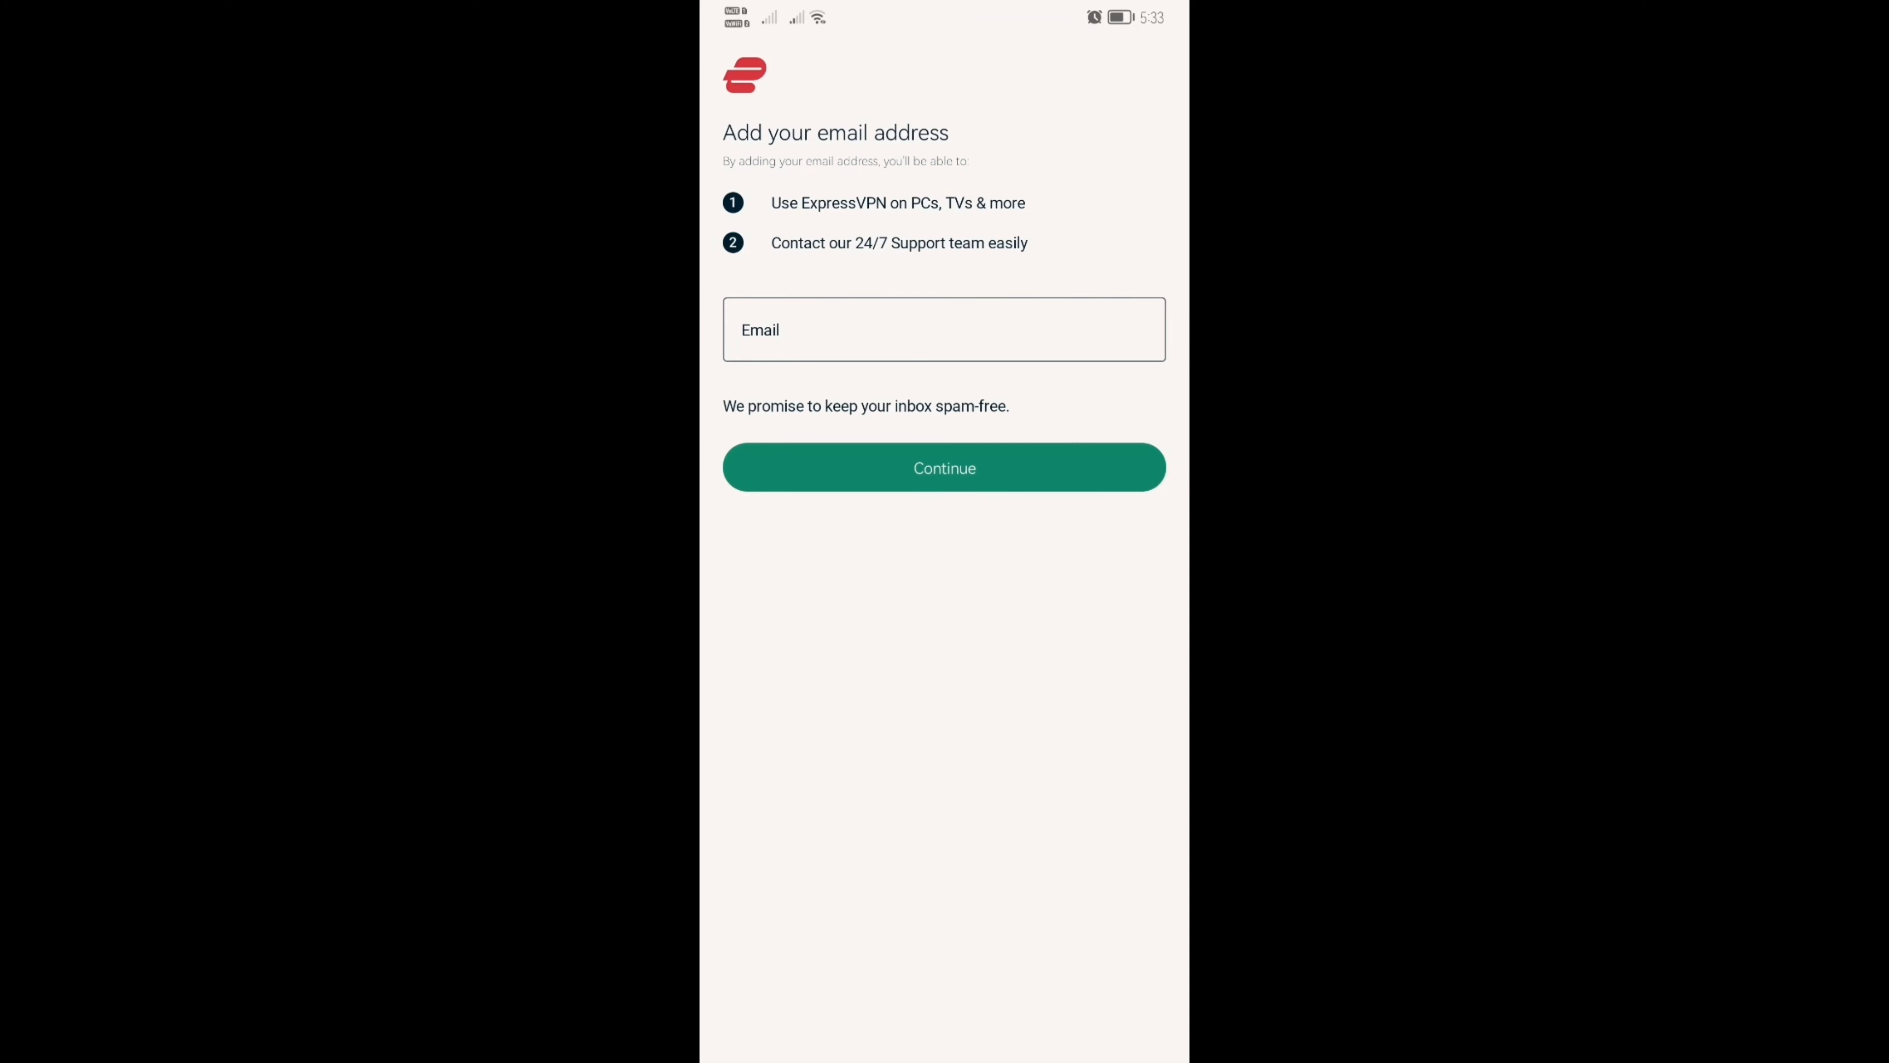
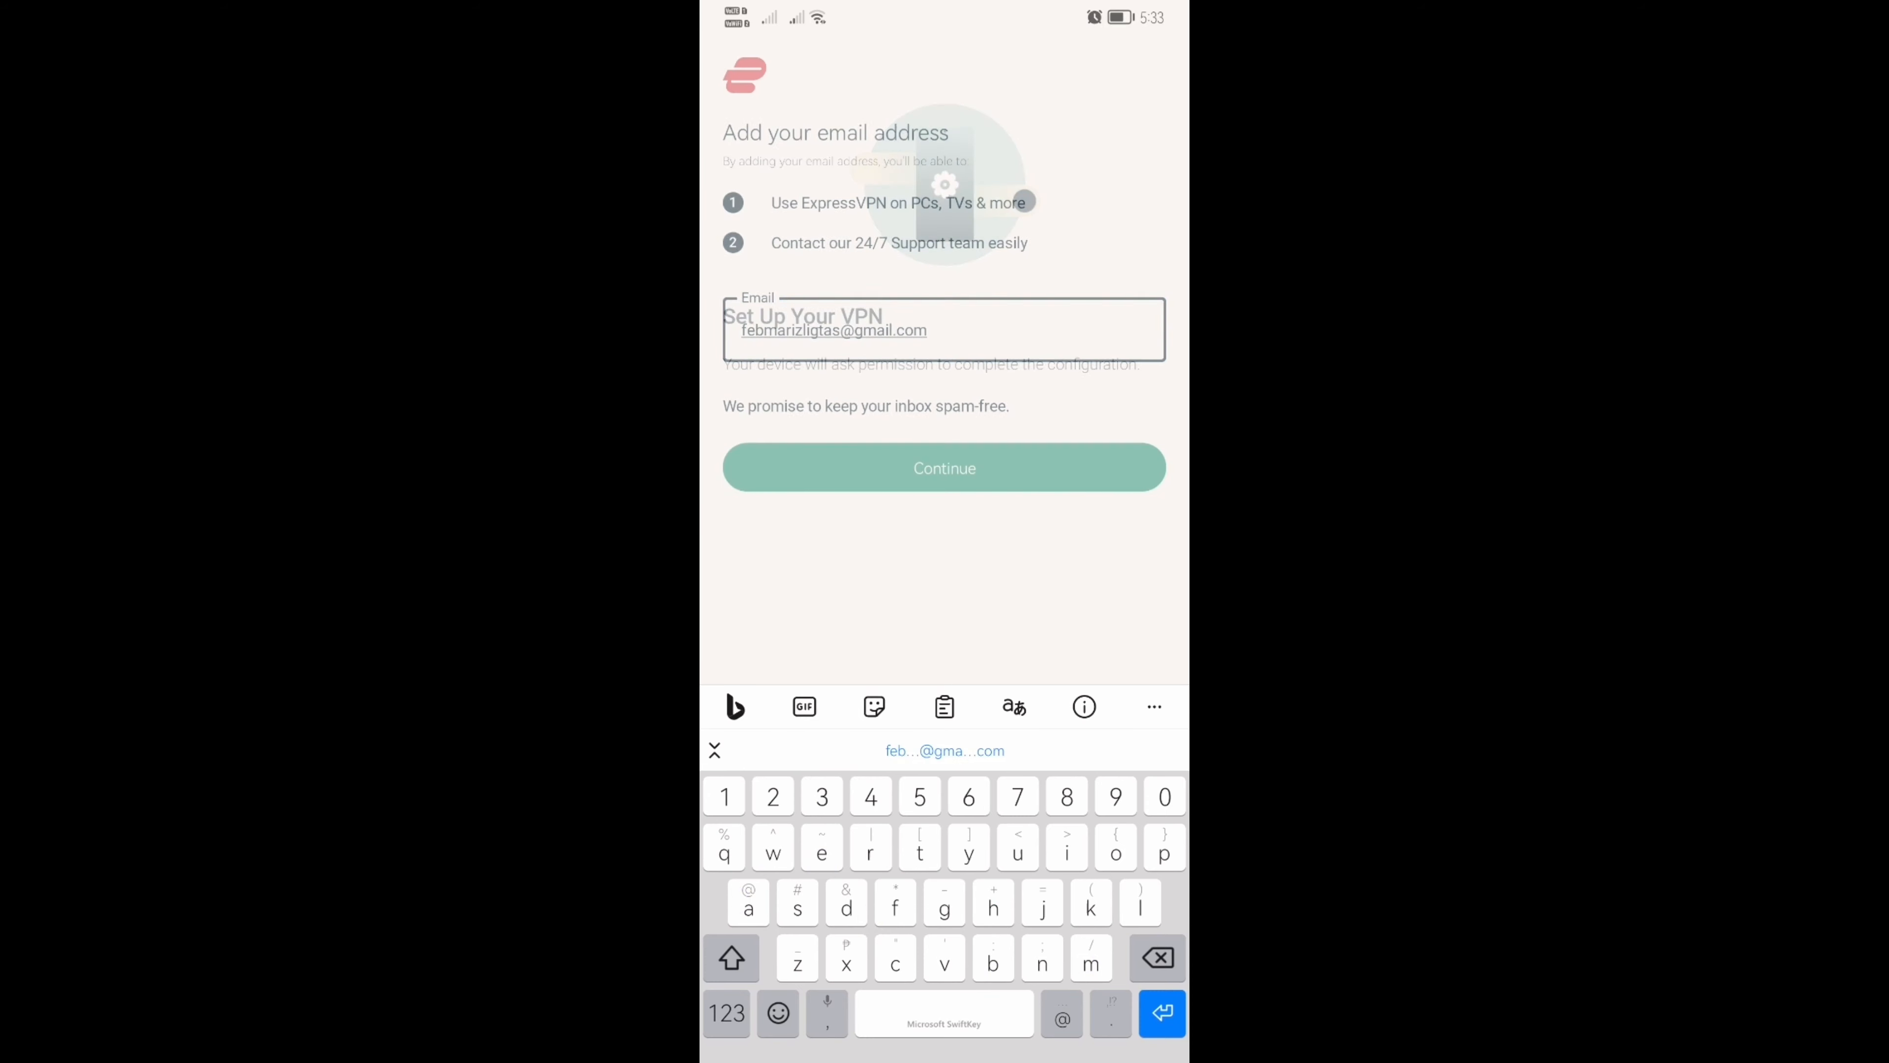
{"action": "left_click", "coordinate": [944, 468]}
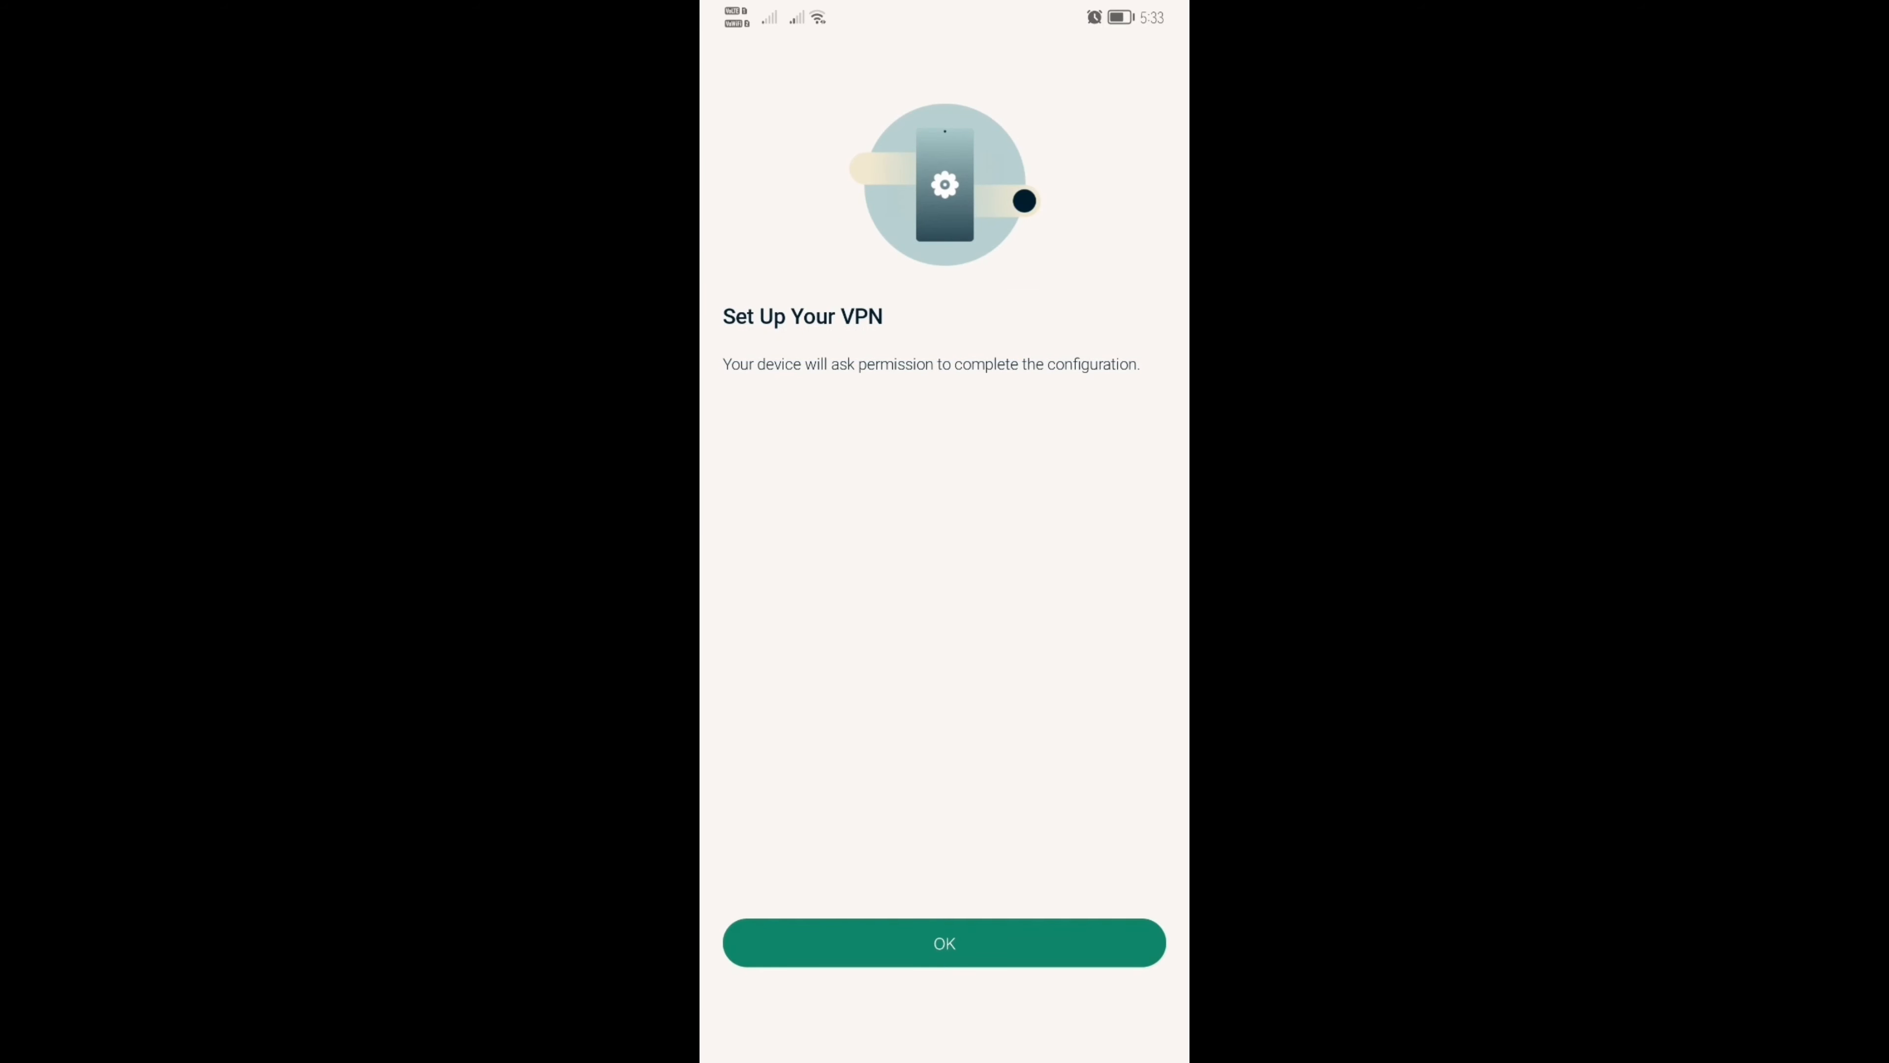
Accept the VPN connection request and answer the Help Improve ExpressVPN prompt.
{"action": "left_click", "coordinate": [944, 943]}
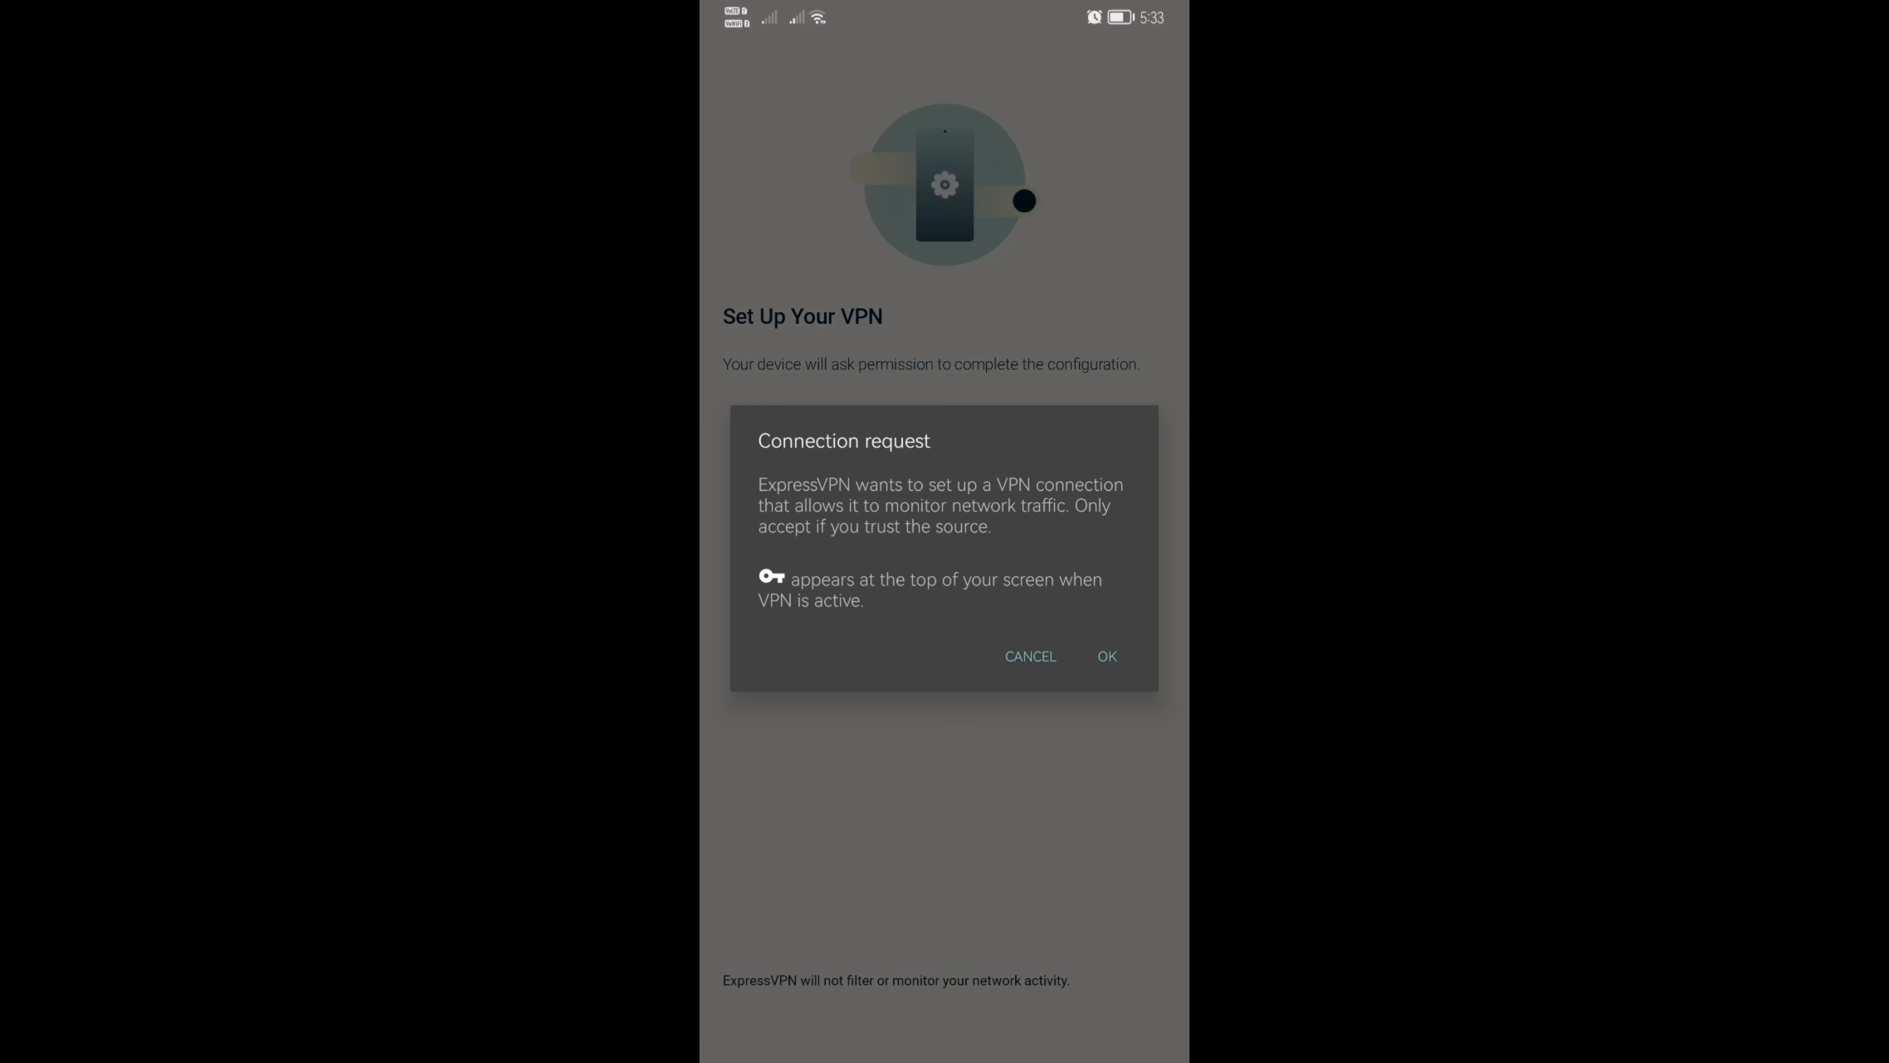
{"action": "left_click", "coordinate": [1107, 657]}
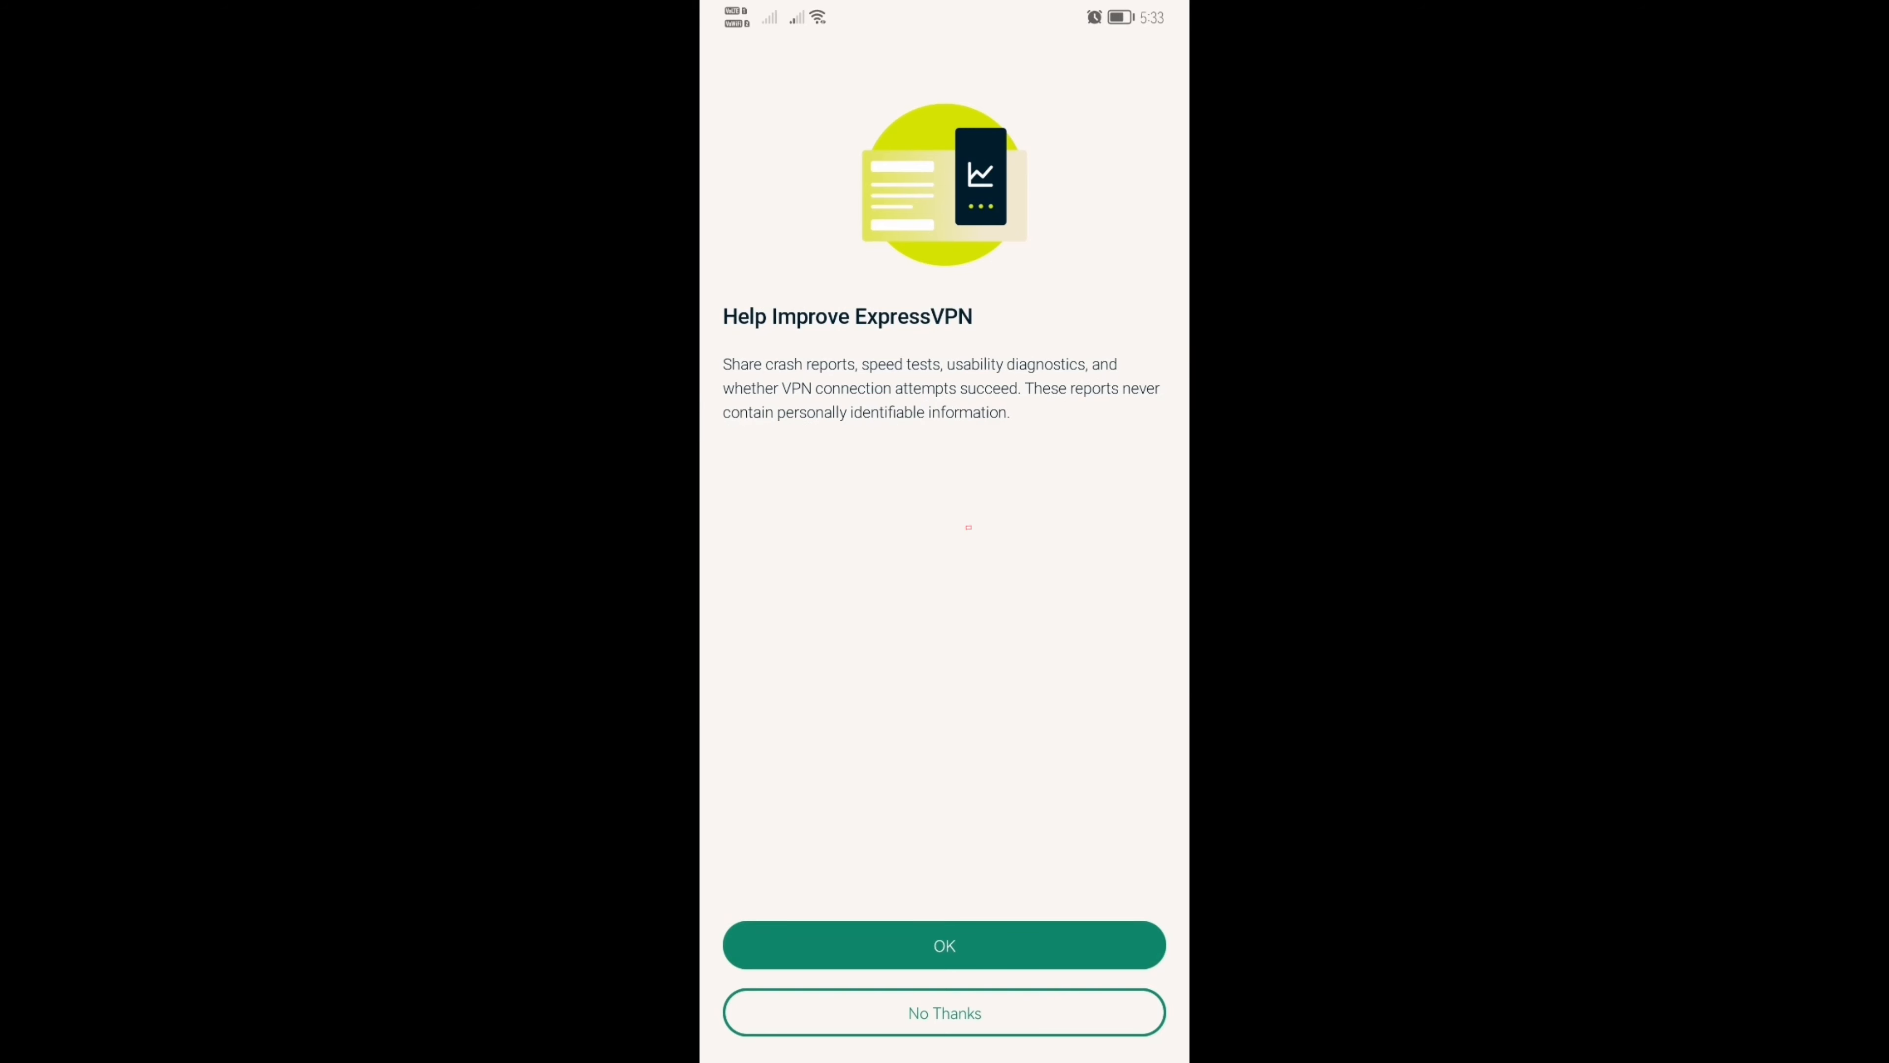
{"action": "left_click", "coordinate": [945, 959]}
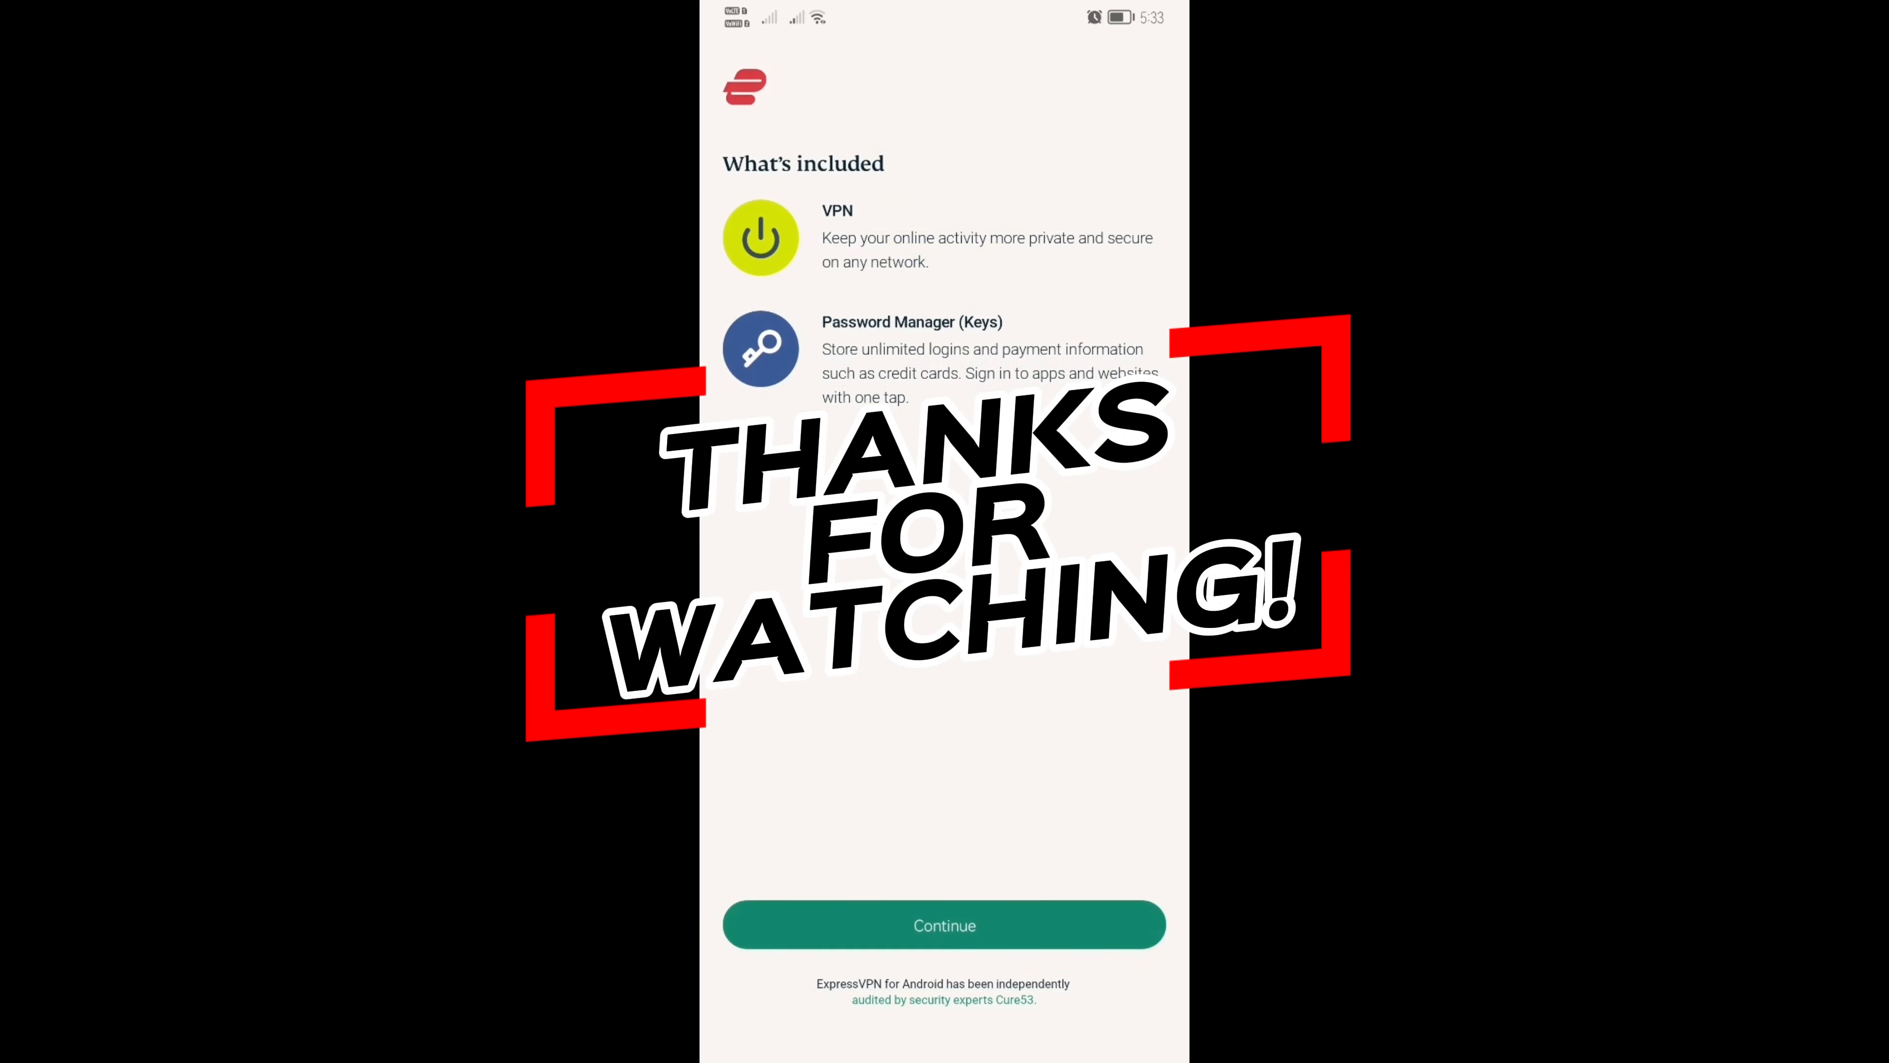